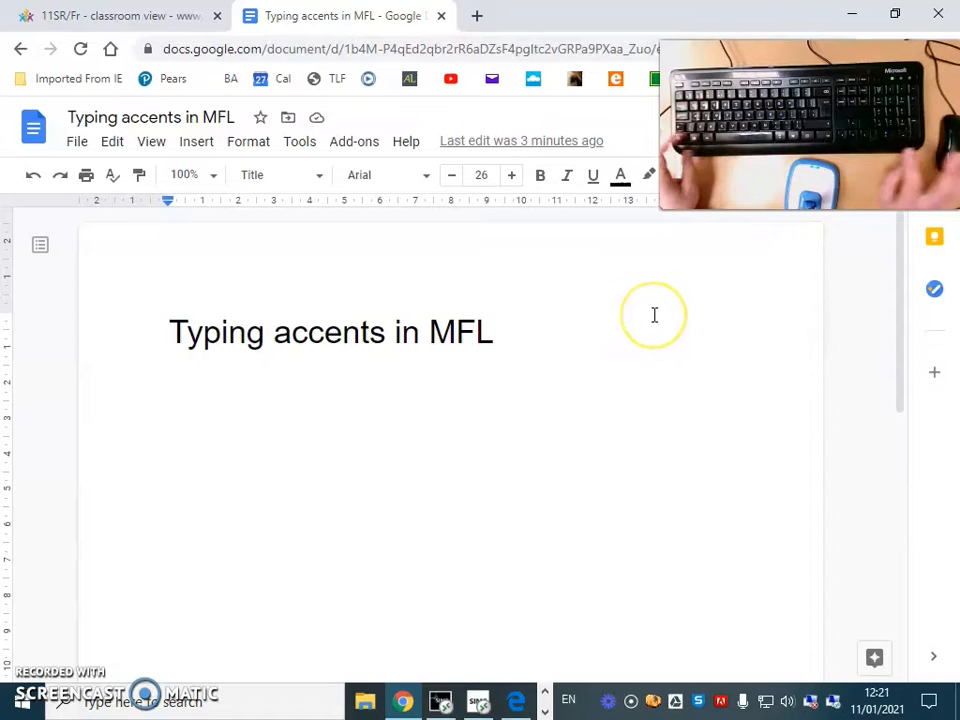
mouse_move(24, 104)
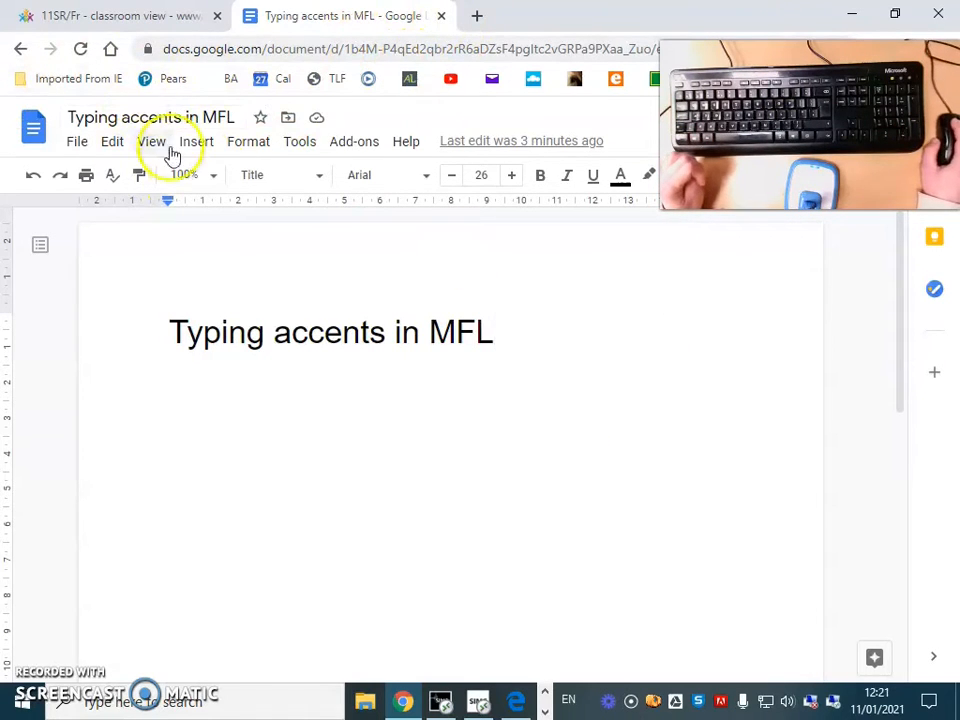
mouse_move(620, 372)
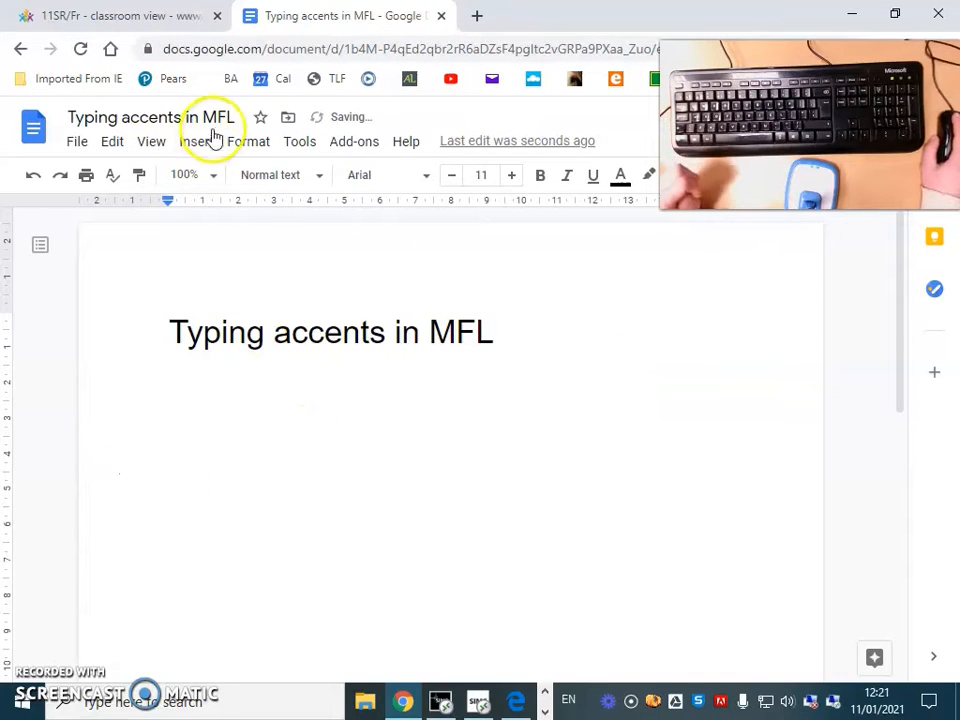
mouse_move(556, 404)
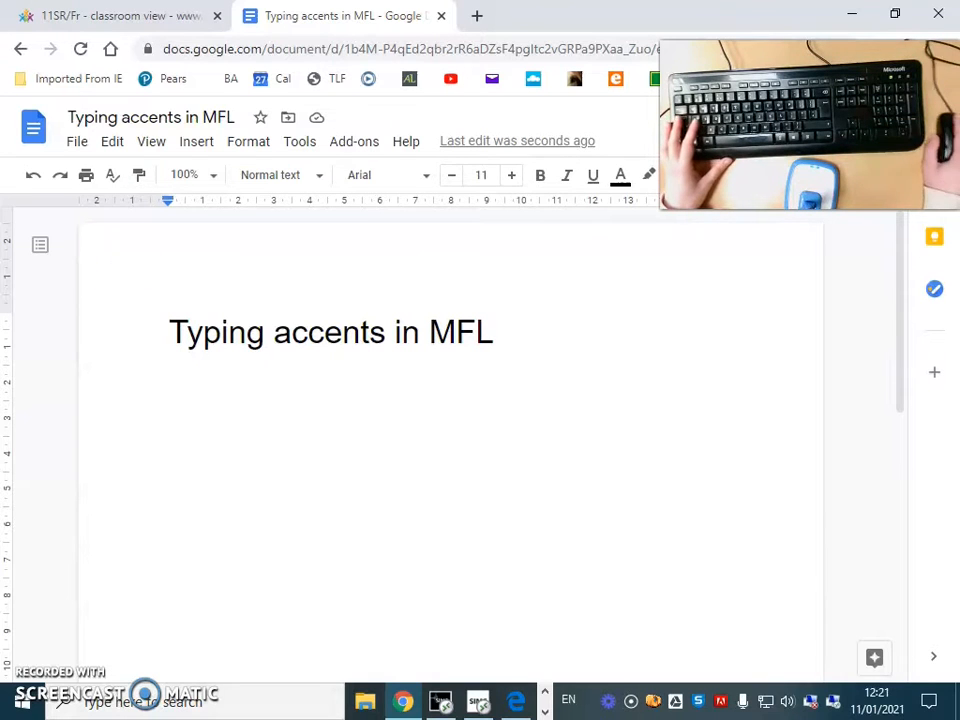
Insert a capital À from the Latin special characters below the title
left_click(196, 140)
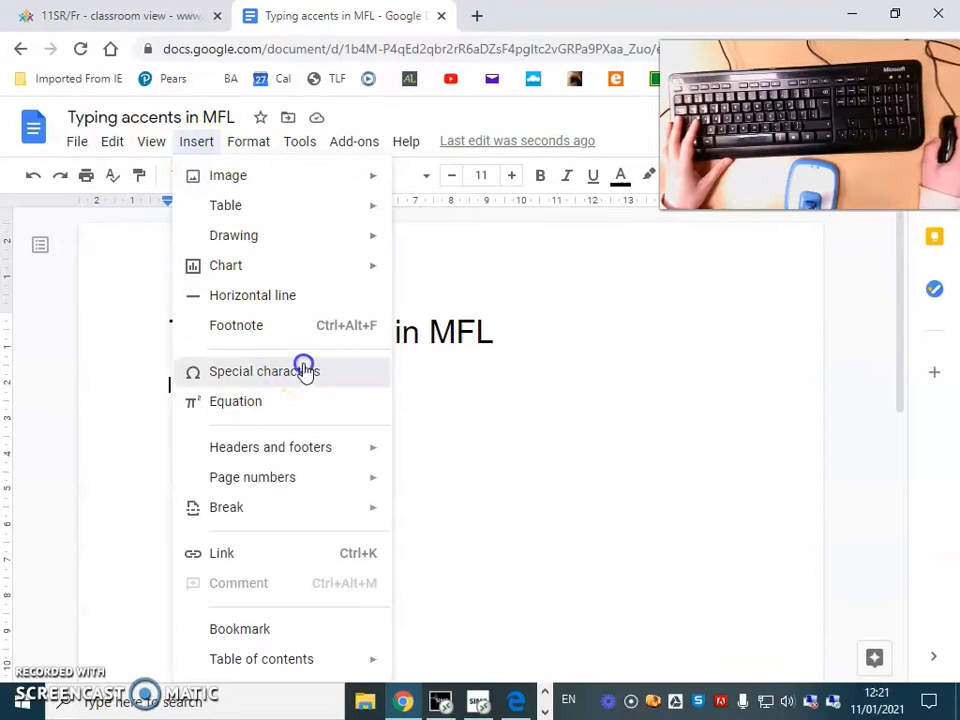
left_click(268, 370)
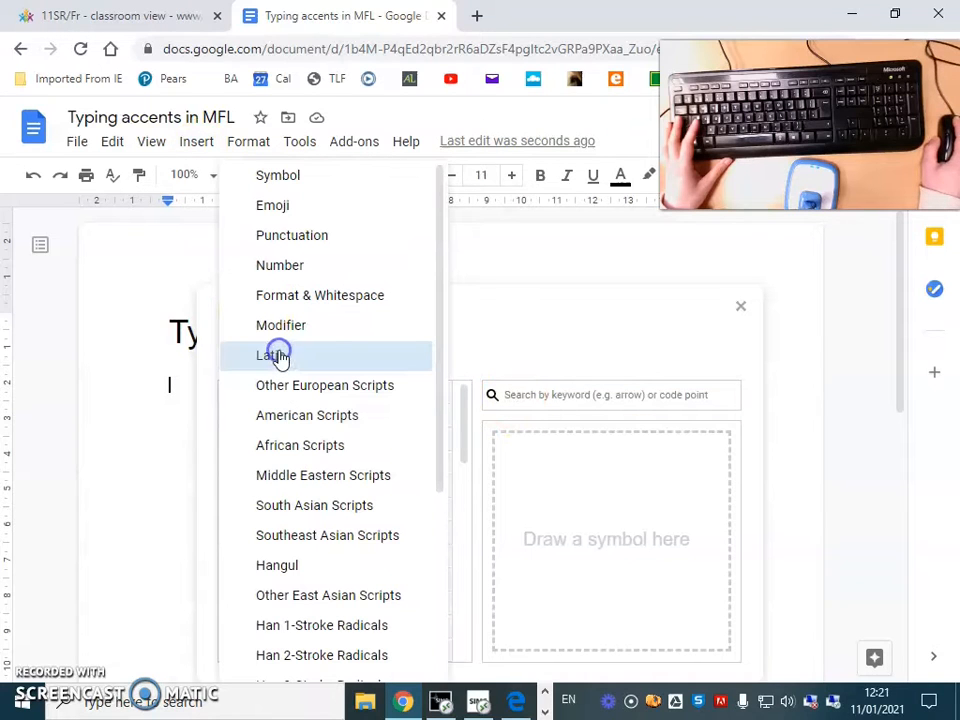
left_click(272, 356)
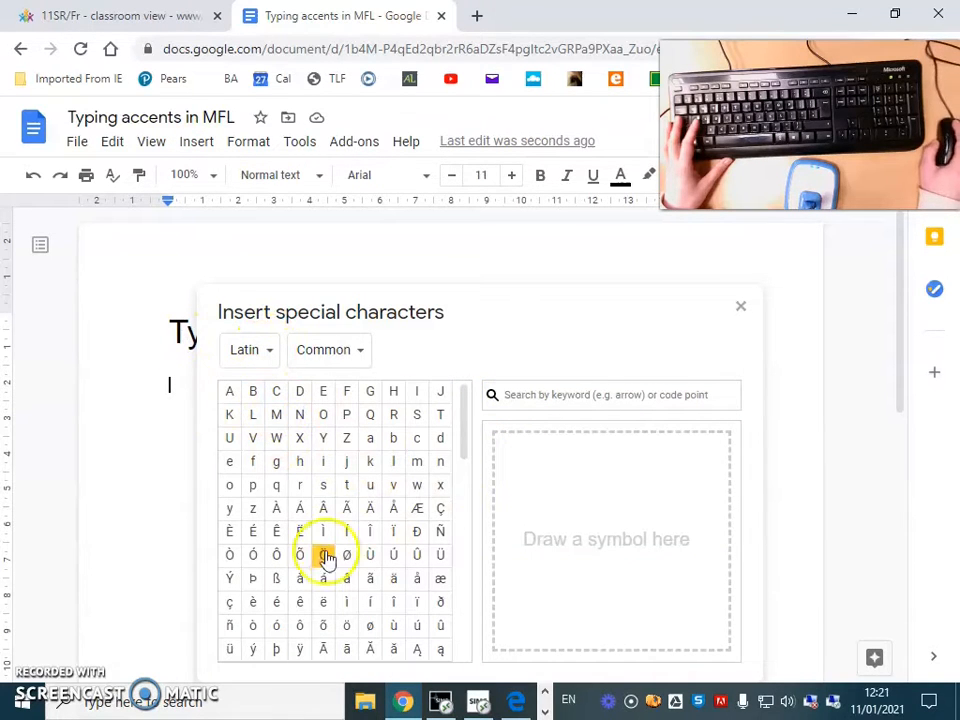
mouse_move(276, 508)
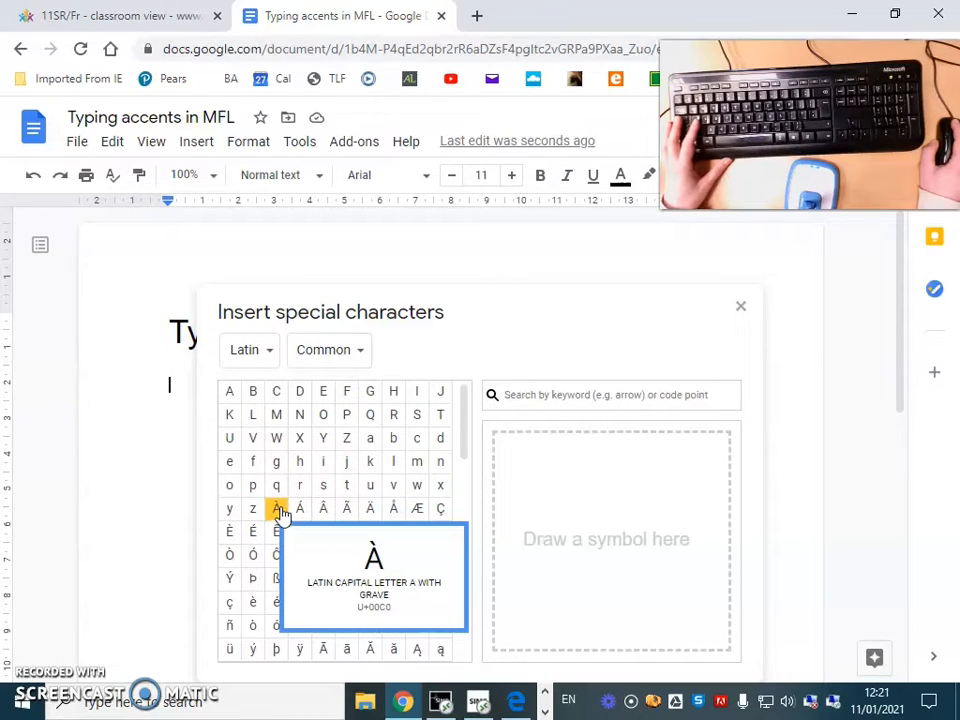
left_click(276, 508)
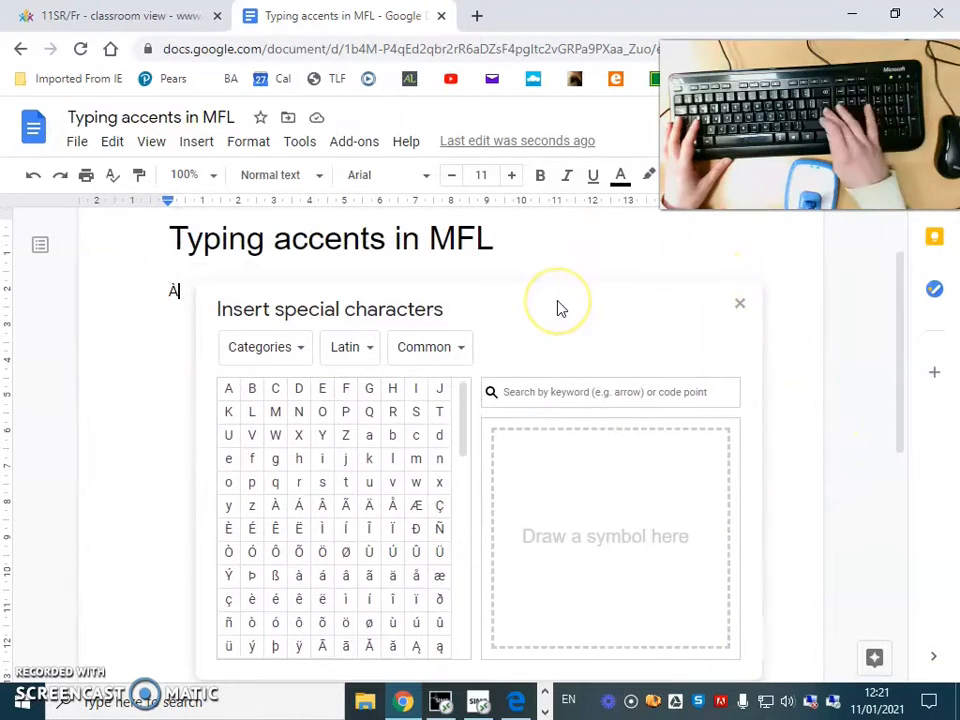
left_click(416, 458)
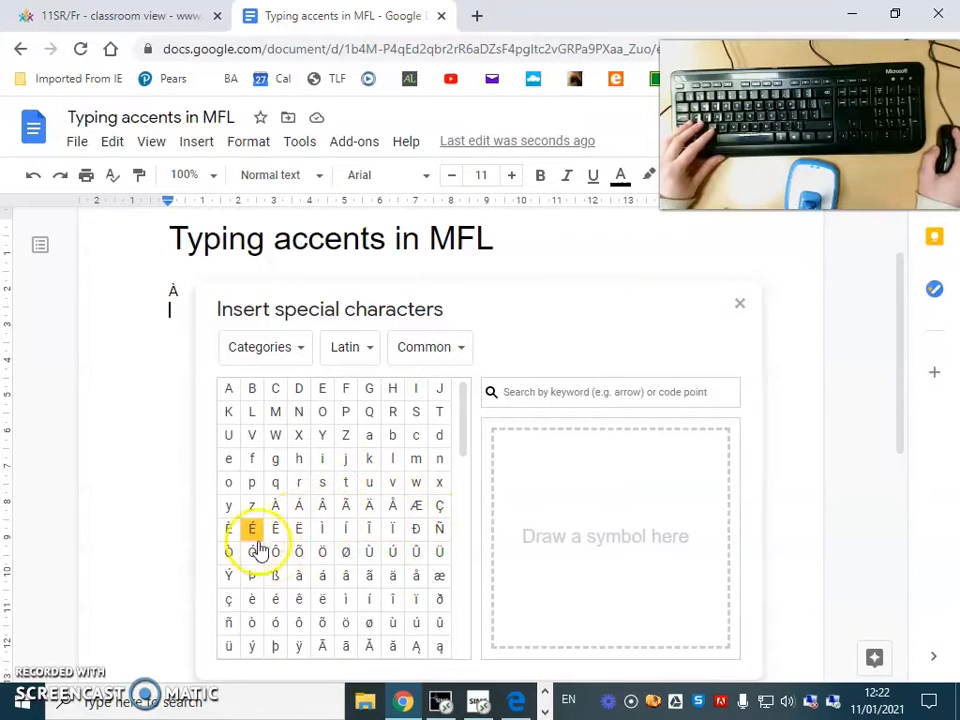
Add È and a third accented letter on their own lines beneath À
left_click(252, 528)
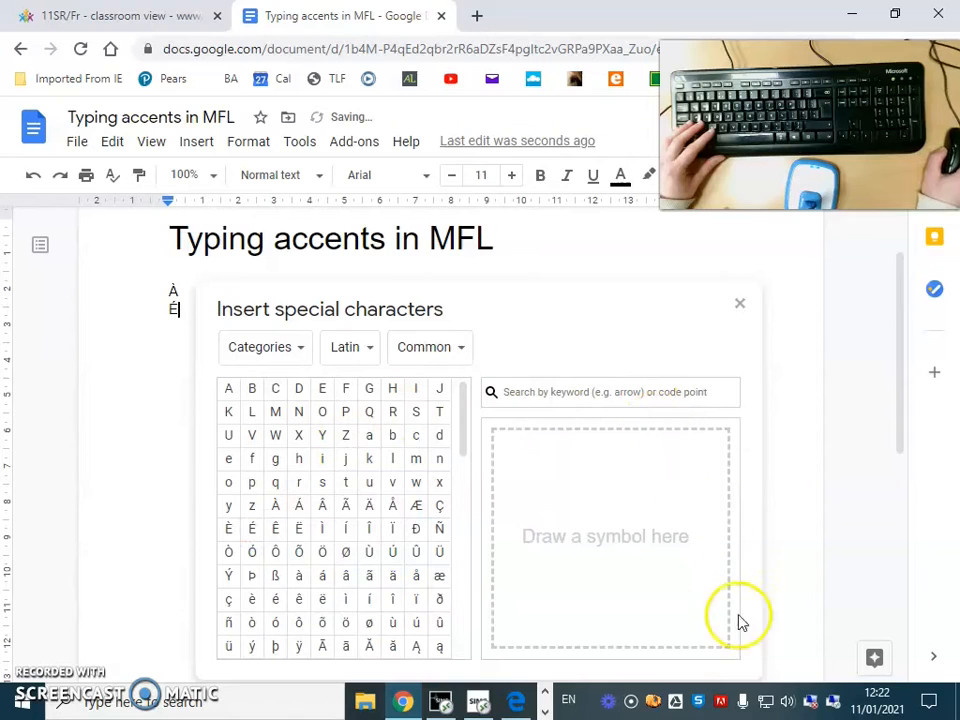
left_click(740, 304)
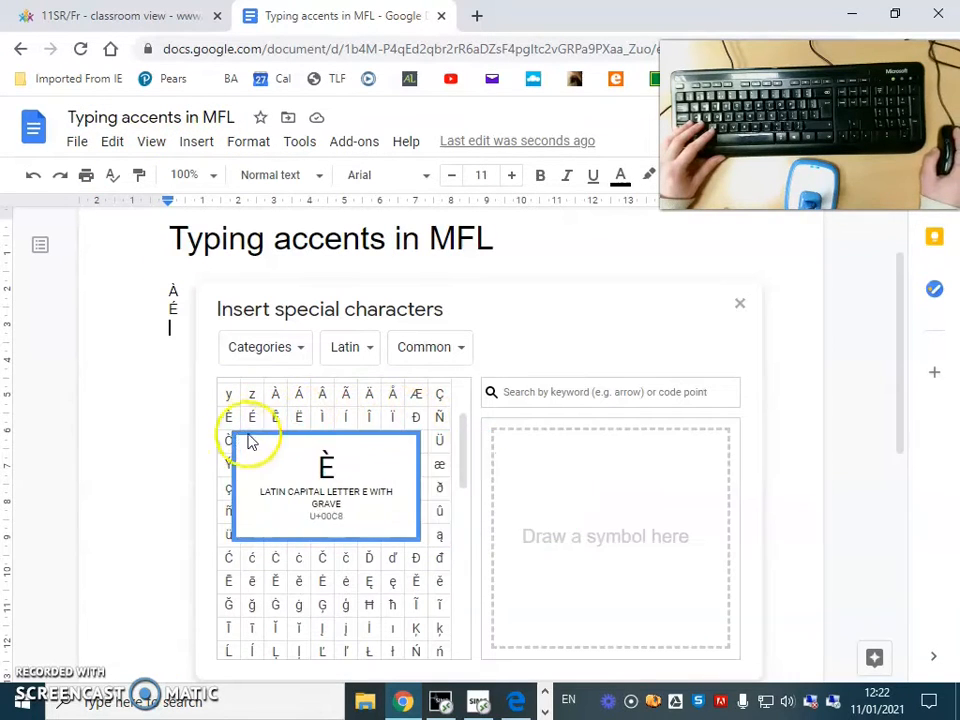
mouse_move(416, 490)
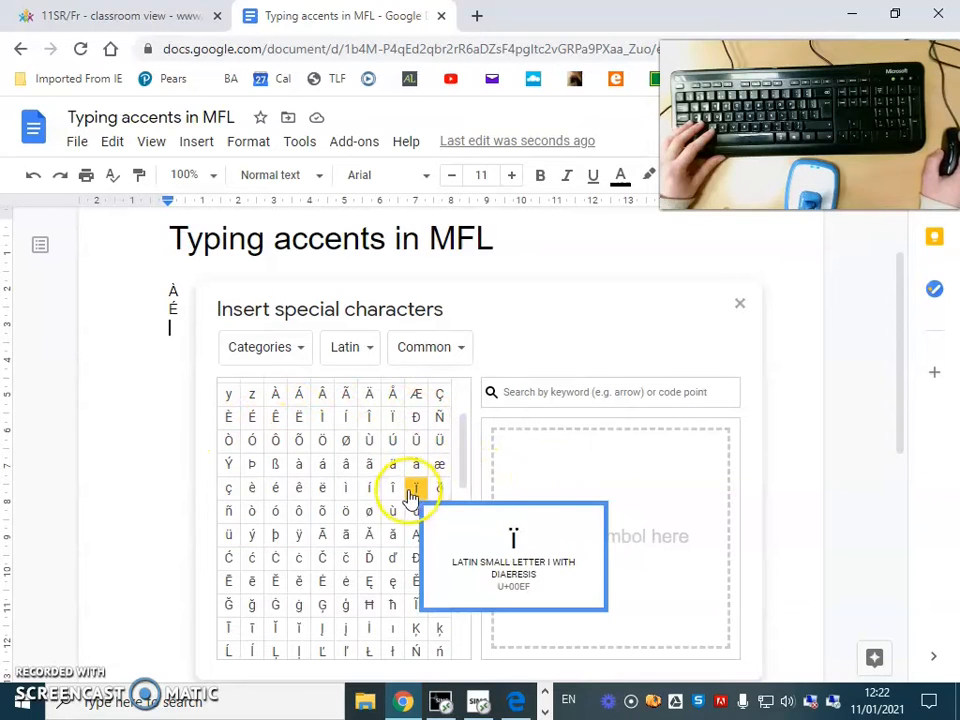
mouse_move(298, 464)
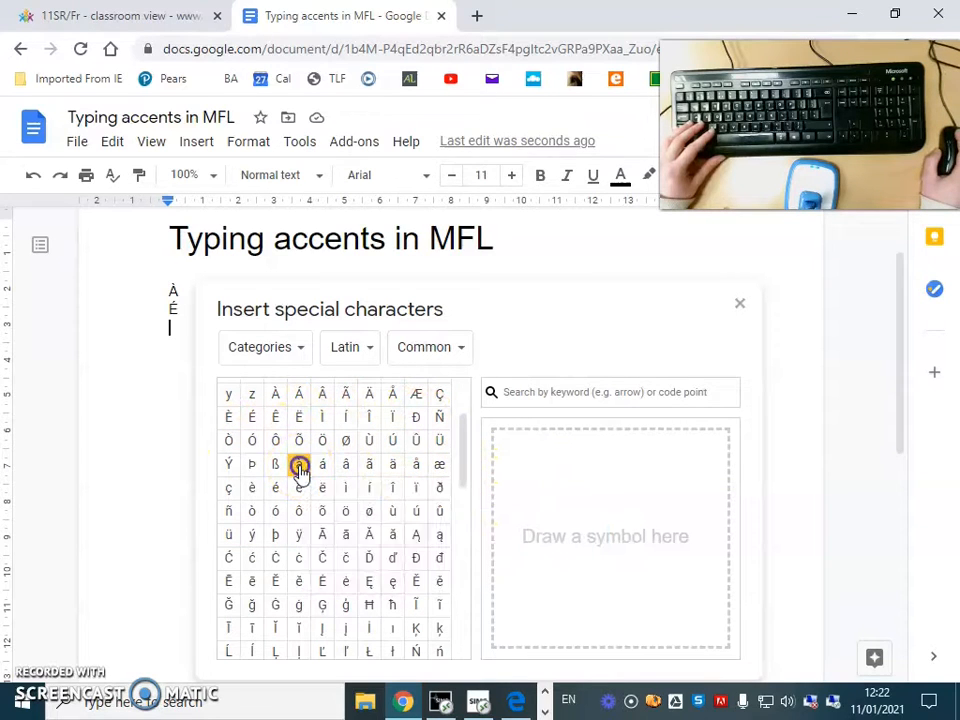
left_click(300, 464)
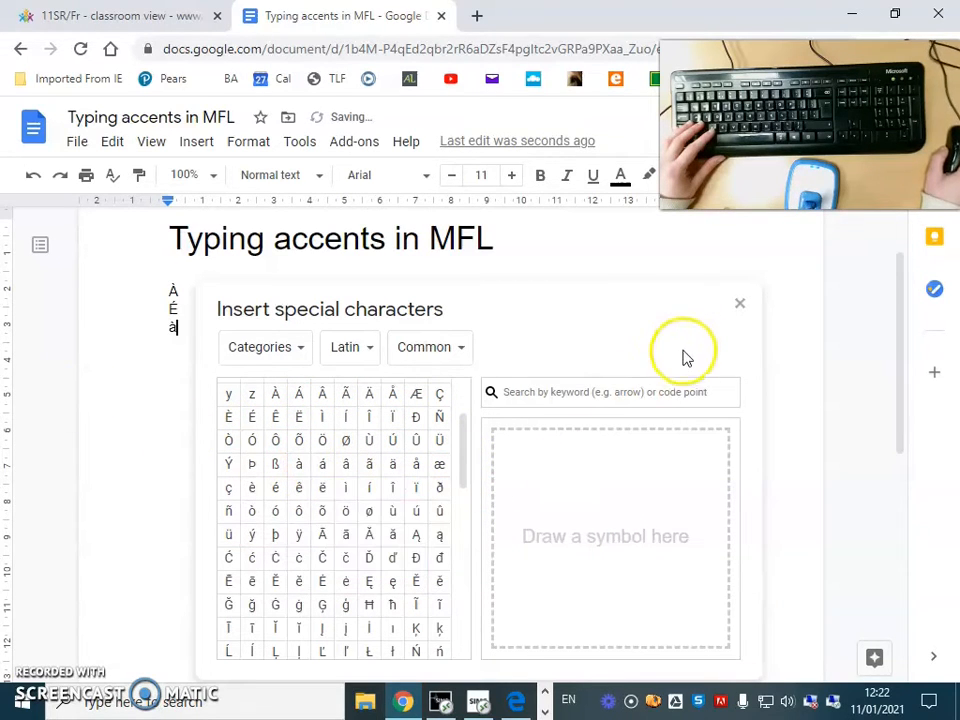
left_click(740, 304)
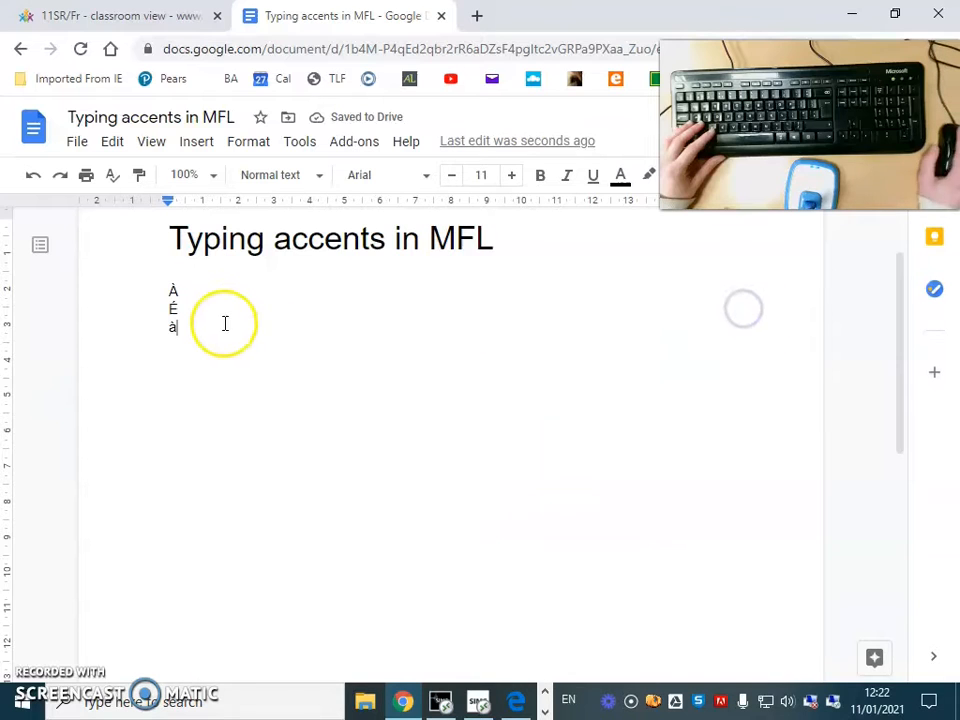
Replace the third letter in the column with a lowercase à typed from the keyboard
type("À")
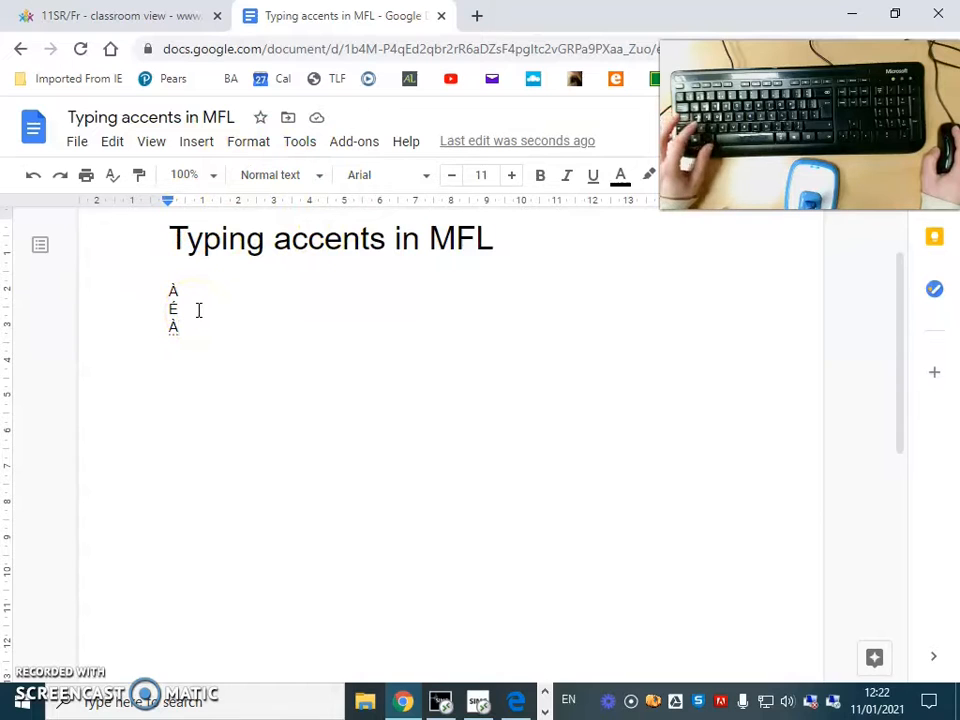
left_click(184, 318)
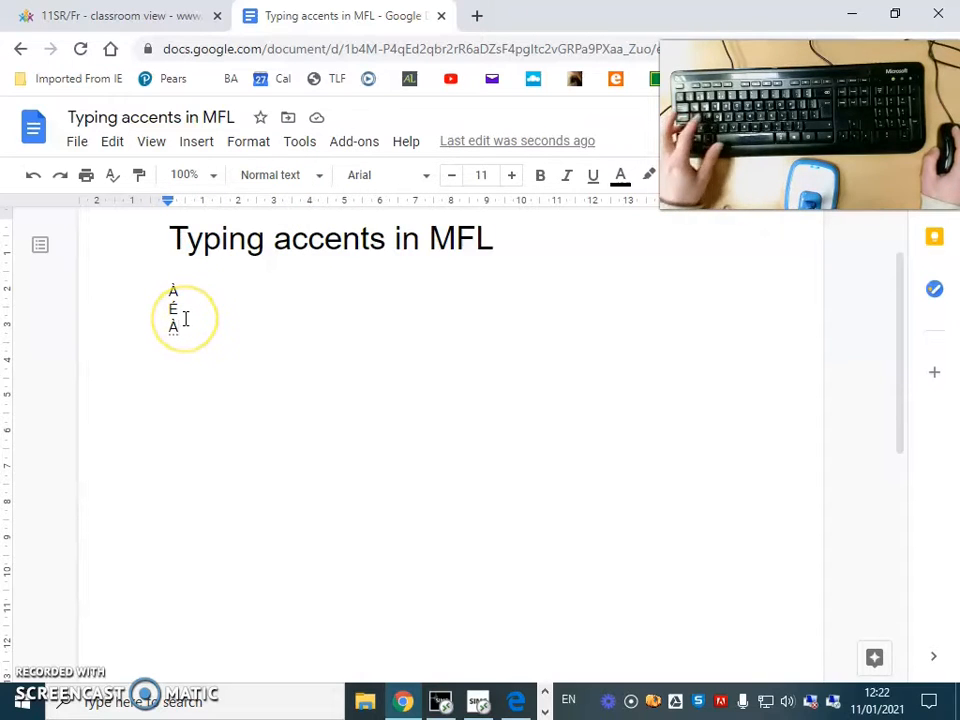
type("à")
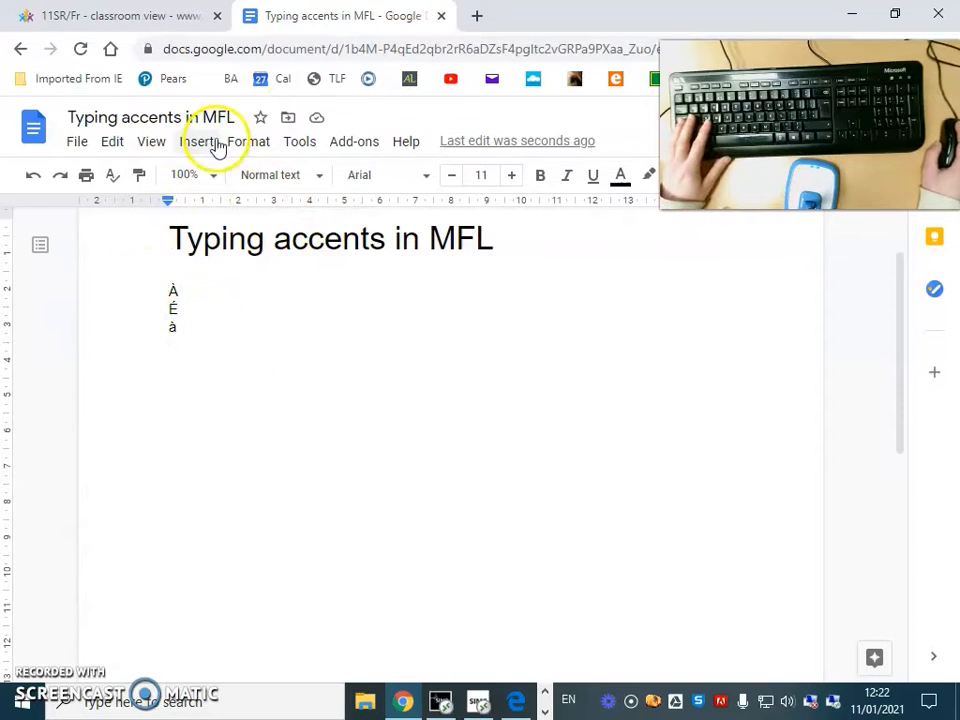
Insert â, ç, è and further accented letters along the fourth line
left_click(196, 140)
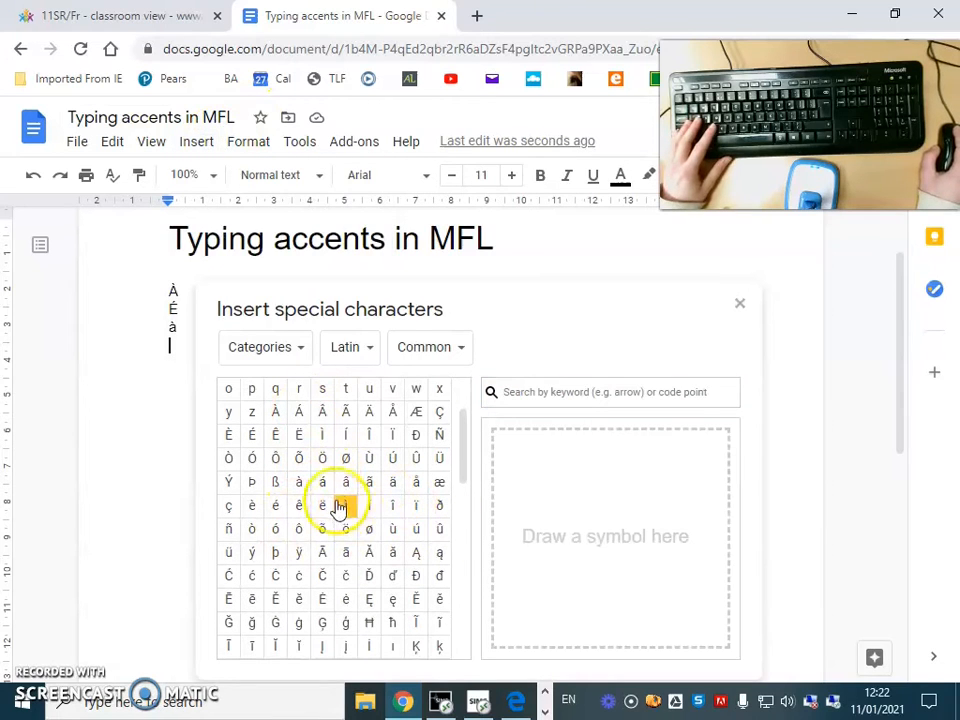
left_click(344, 482)
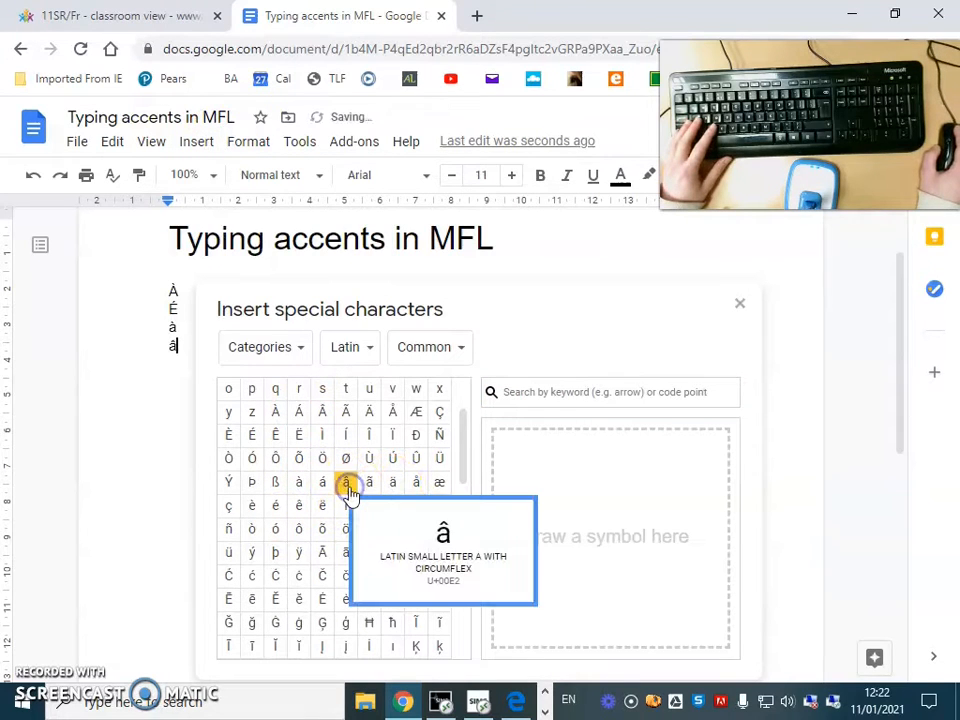
mouse_move(252, 504)
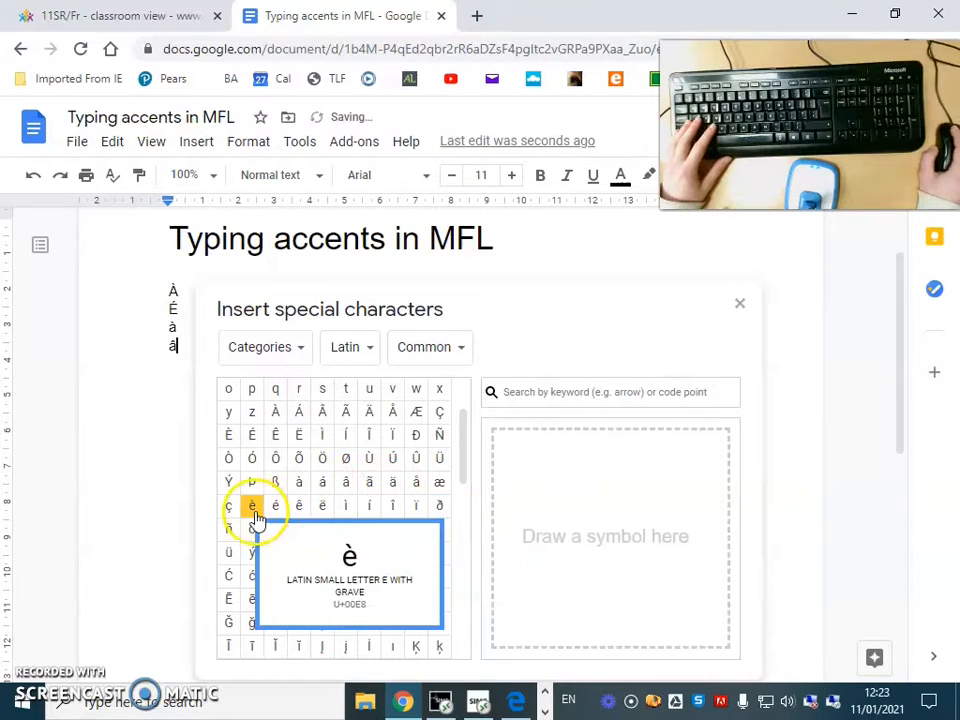
left_click(228, 508)
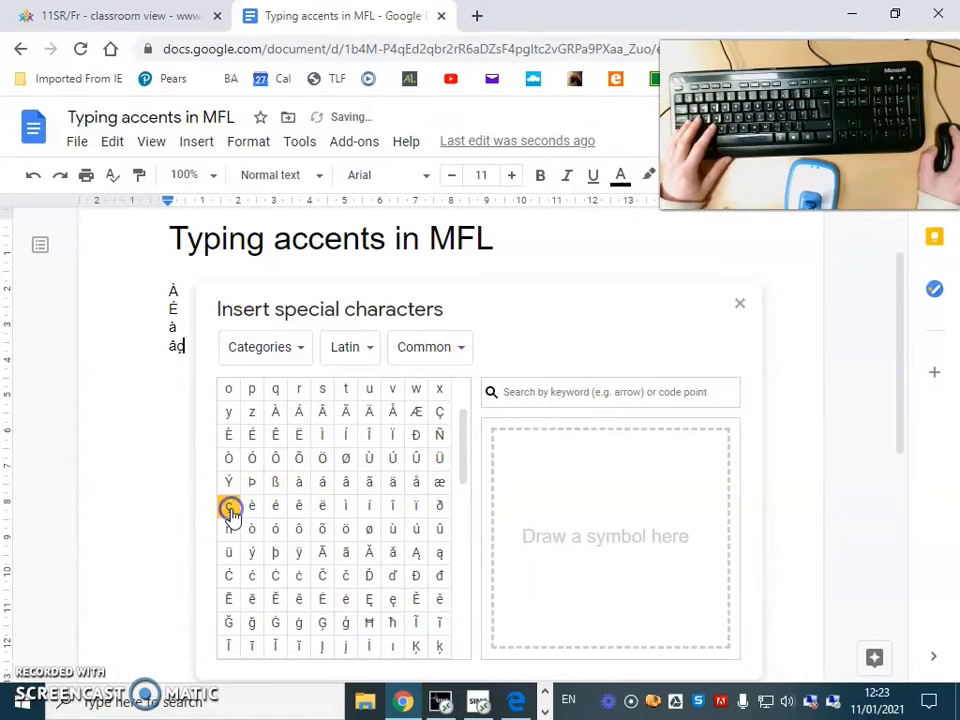
left_click(252, 504)
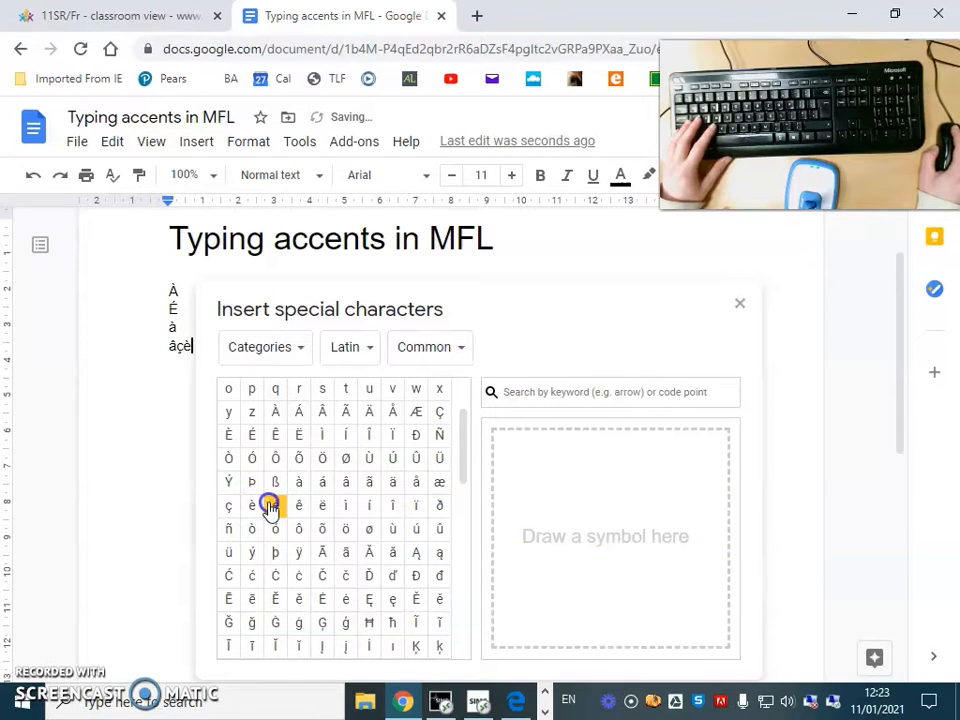
mouse_move(322, 504)
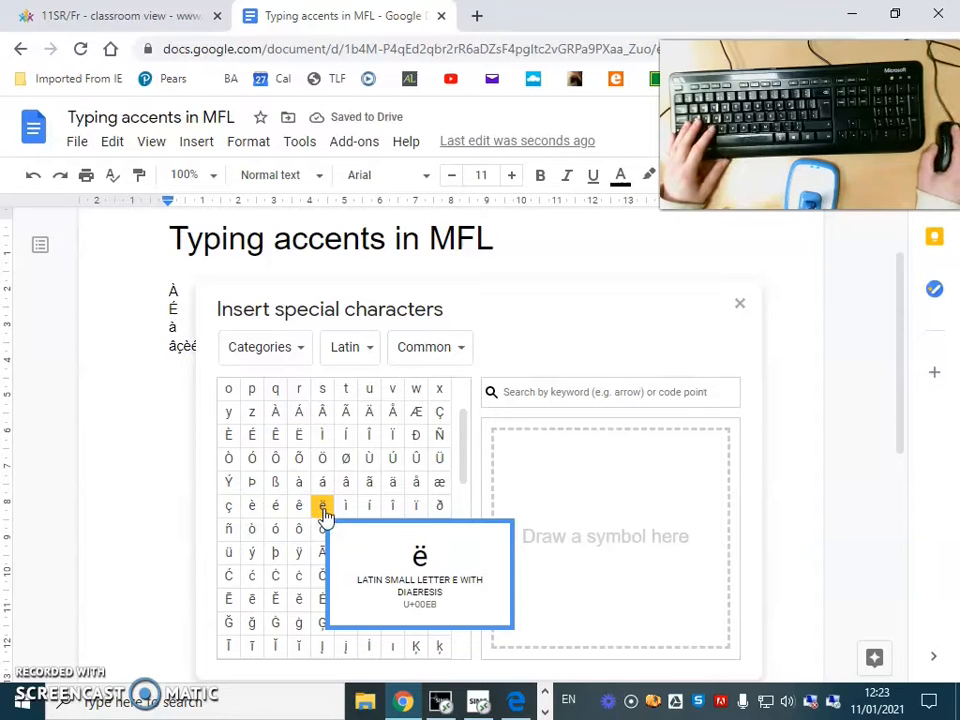
mouse_move(392, 504)
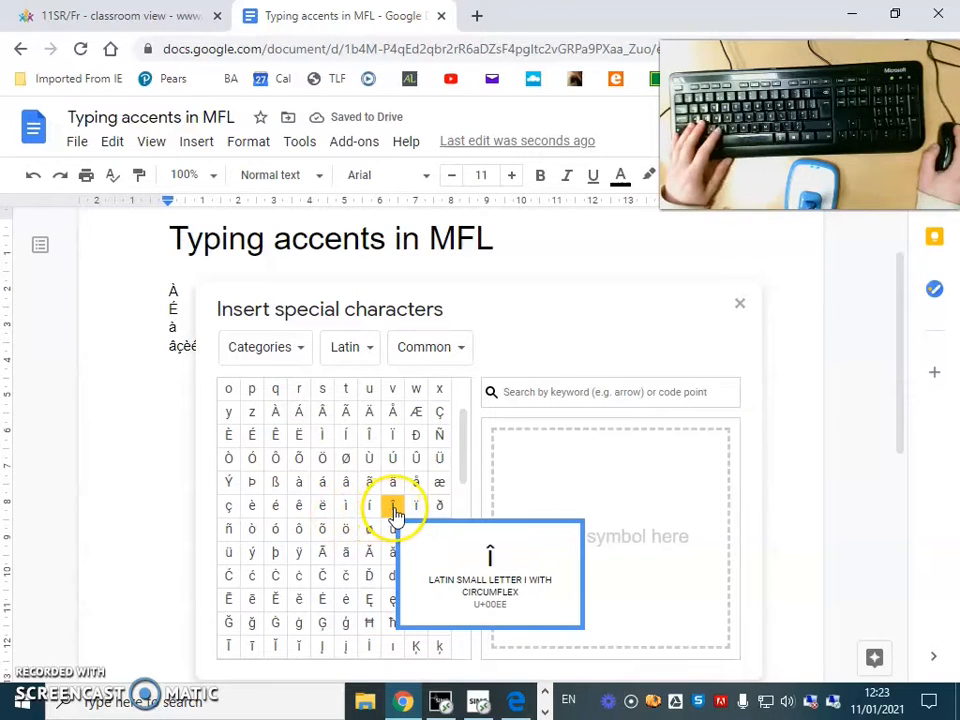
mouse_move(438, 504)
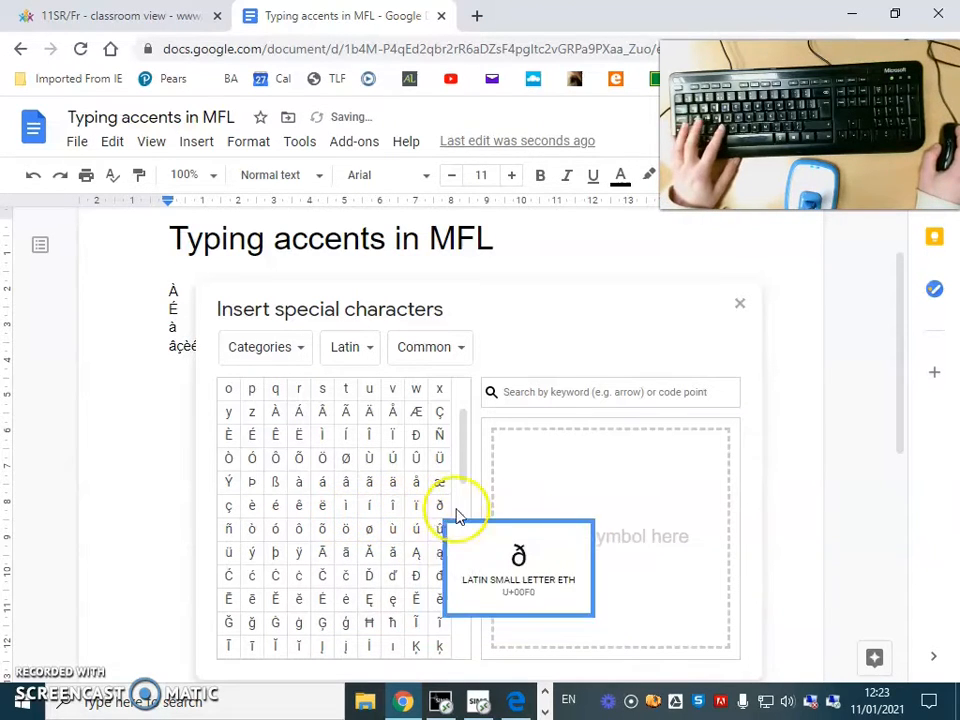
mouse_move(416, 504)
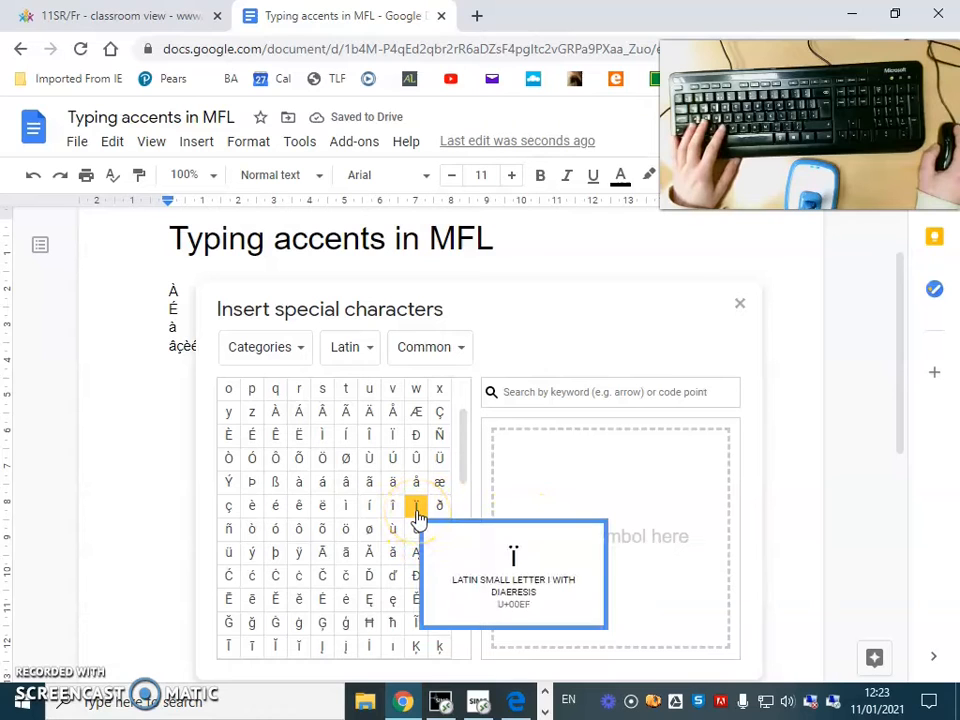
mouse_move(252, 528)
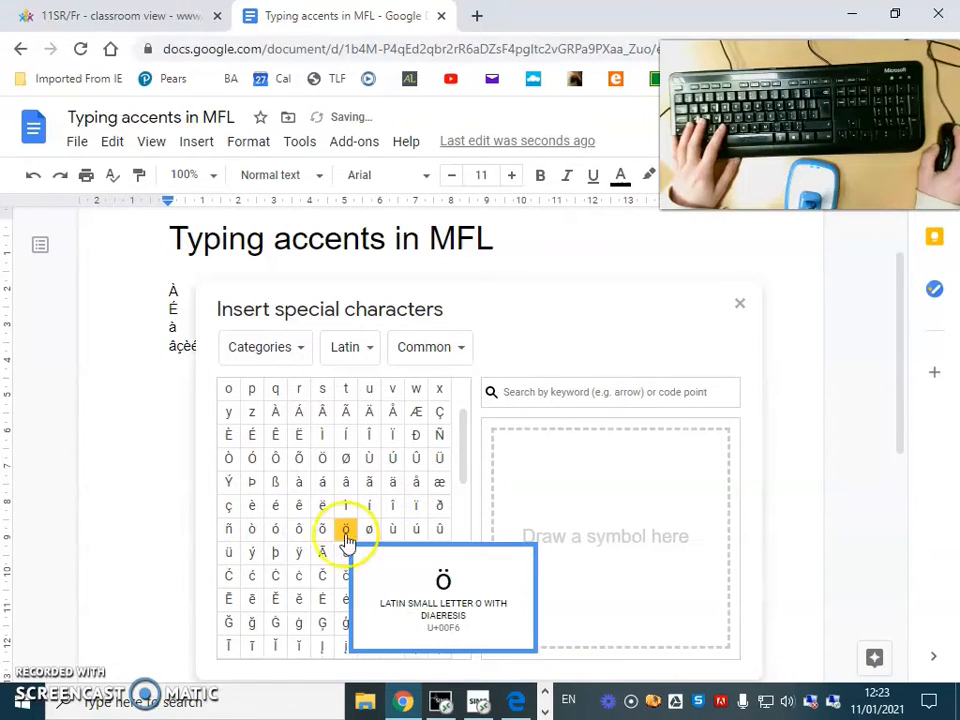
mouse_move(392, 530)
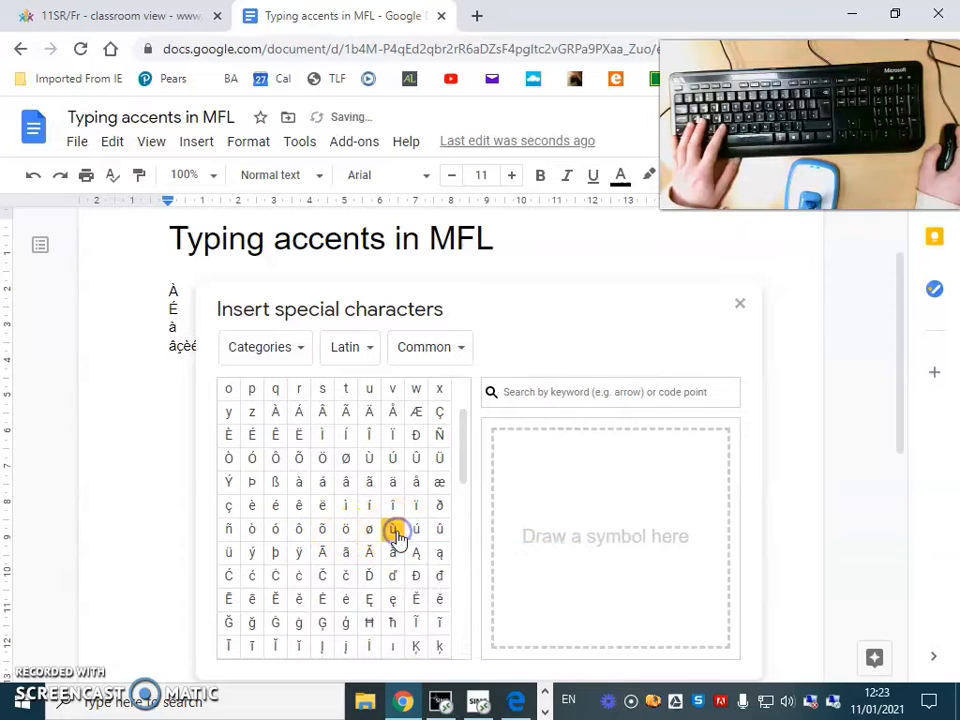
mouse_move(392, 528)
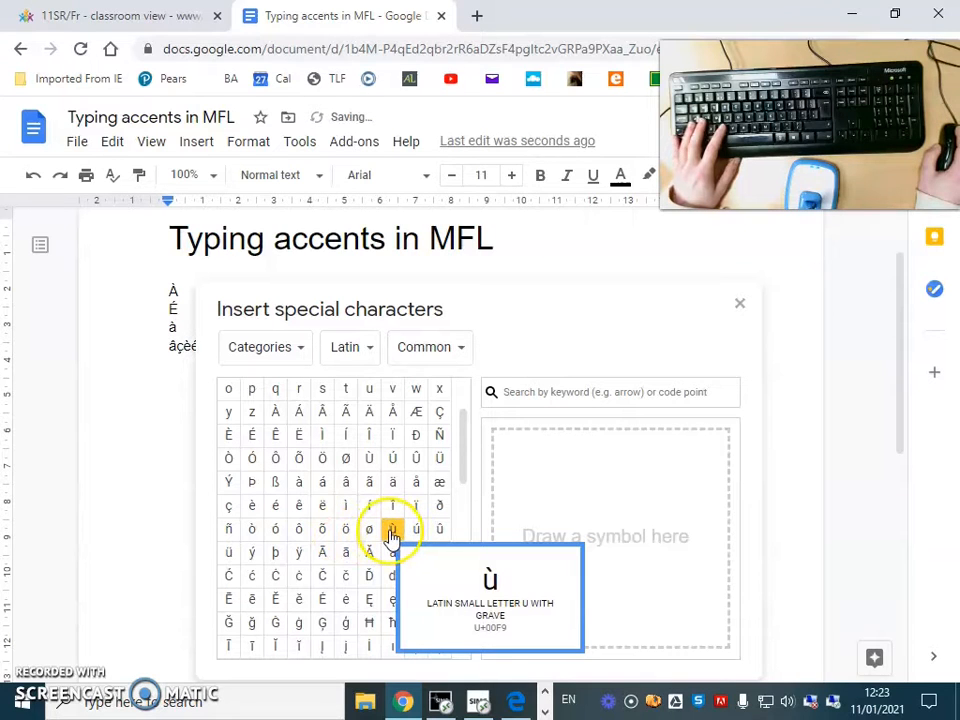
mouse_move(368, 528)
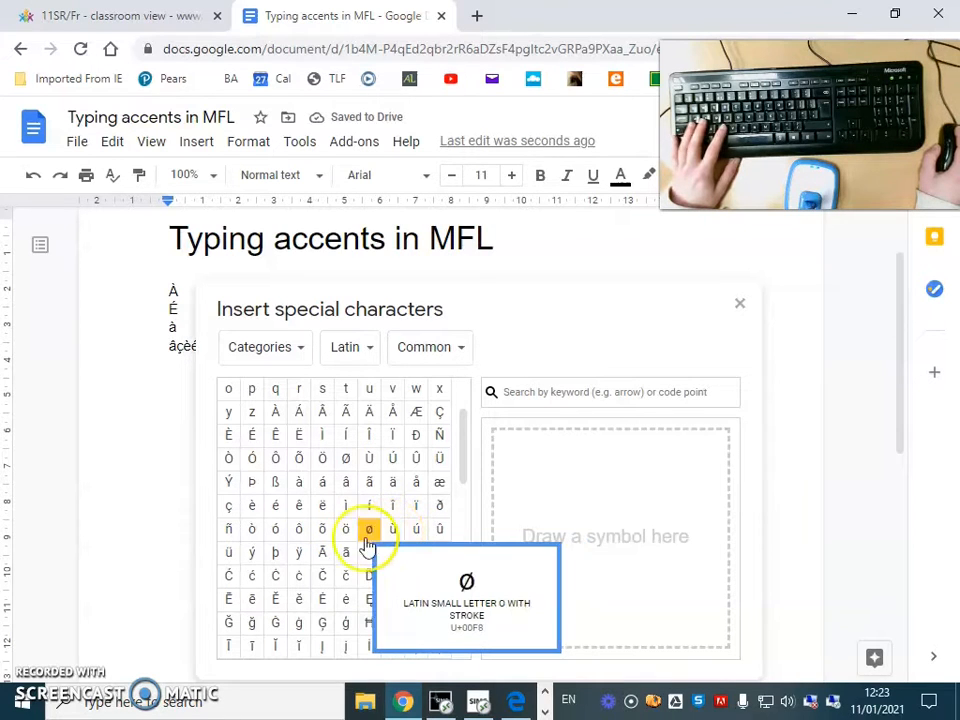
mouse_move(416, 552)
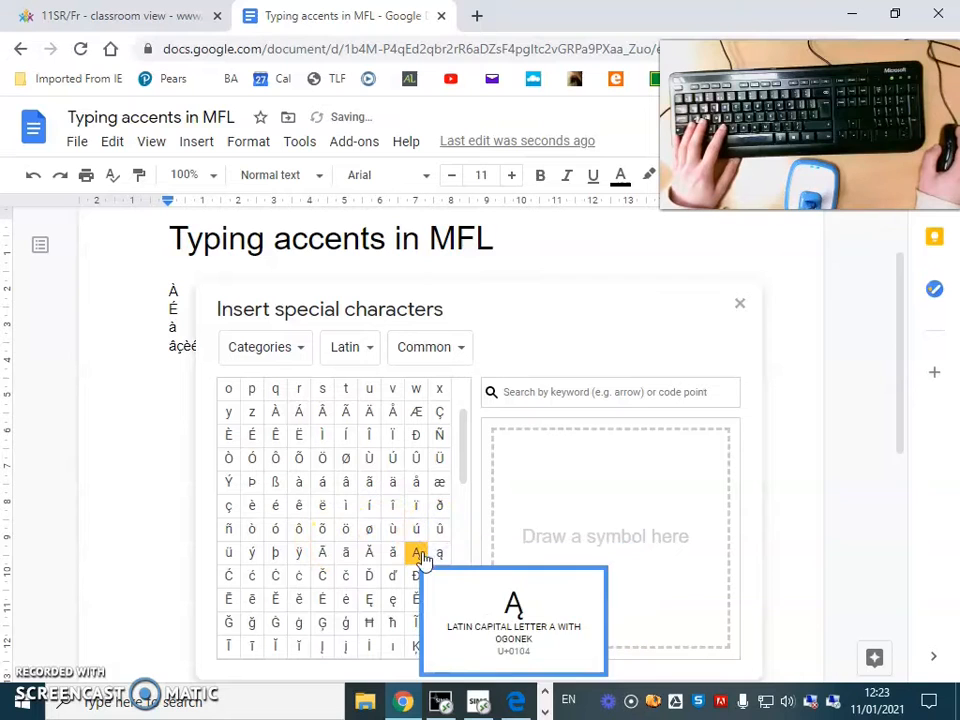
mouse_move(392, 622)
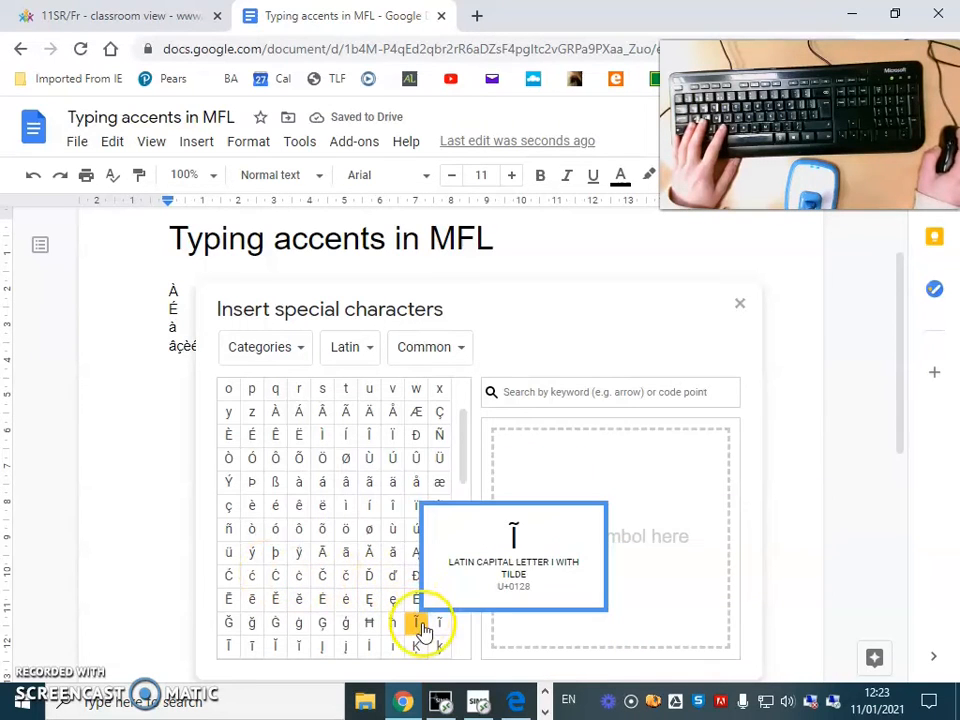
mouse_move(440, 412)
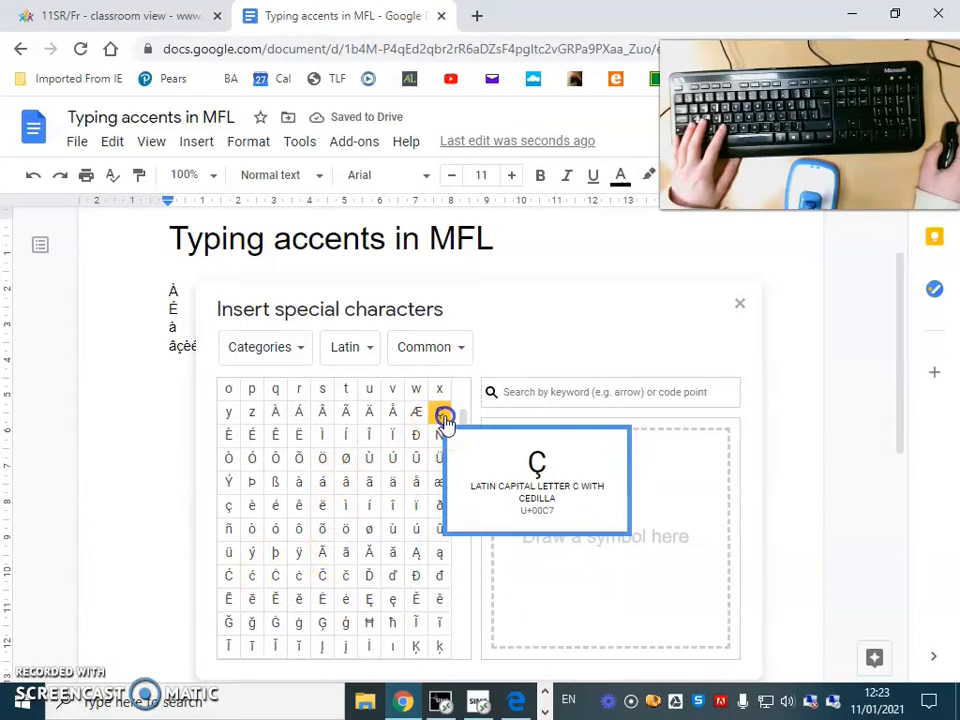
left_click(440, 412)
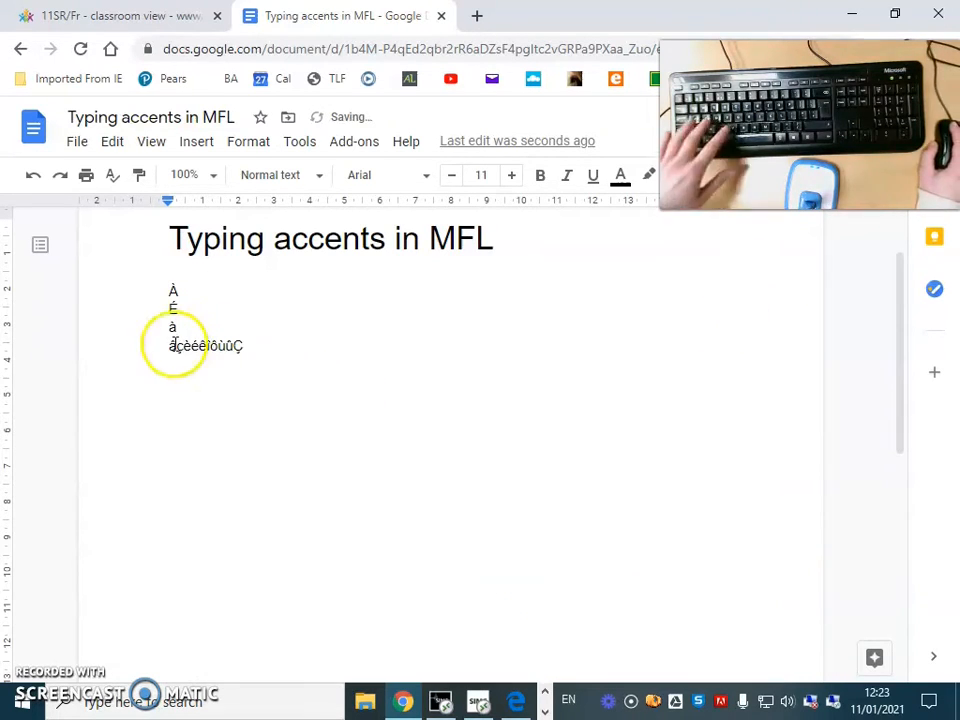
Split the fourth-line letters into a single column, one per line, with Â added
type("Â")
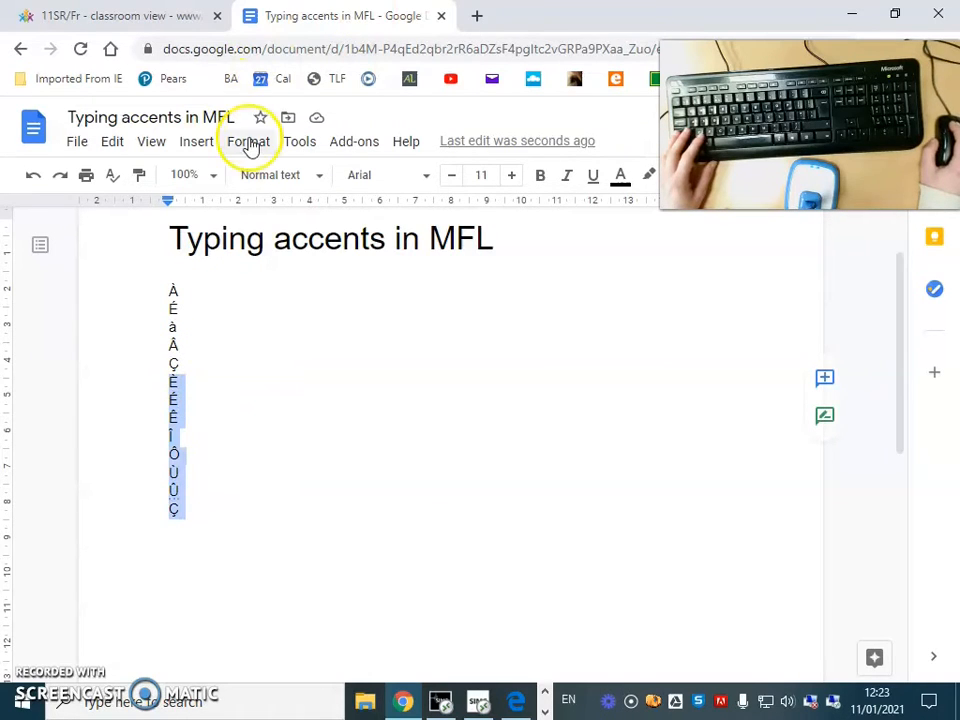
Change the selected capital accented letters (è through ç) to lower case via Format > Text
left_click(248, 140)
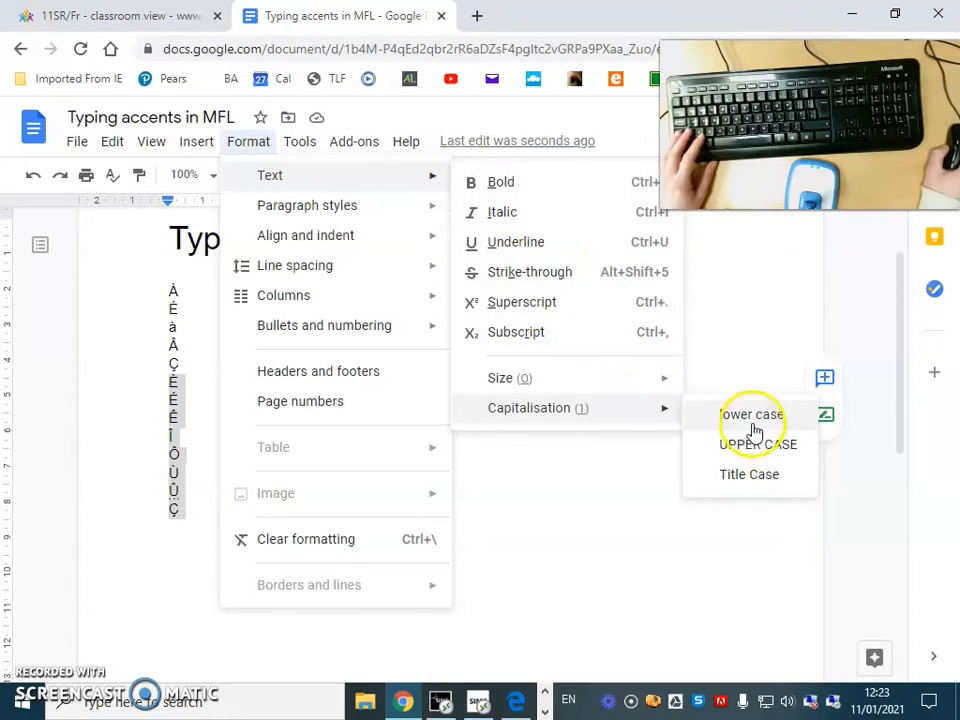
left_click(752, 414)
type("À")
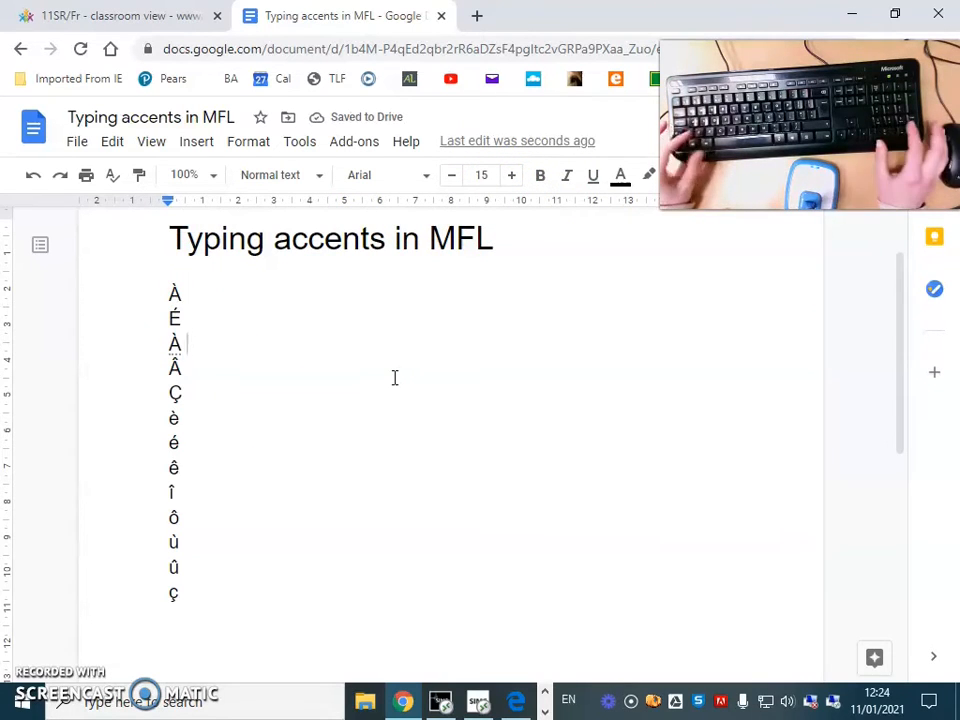
type("à")
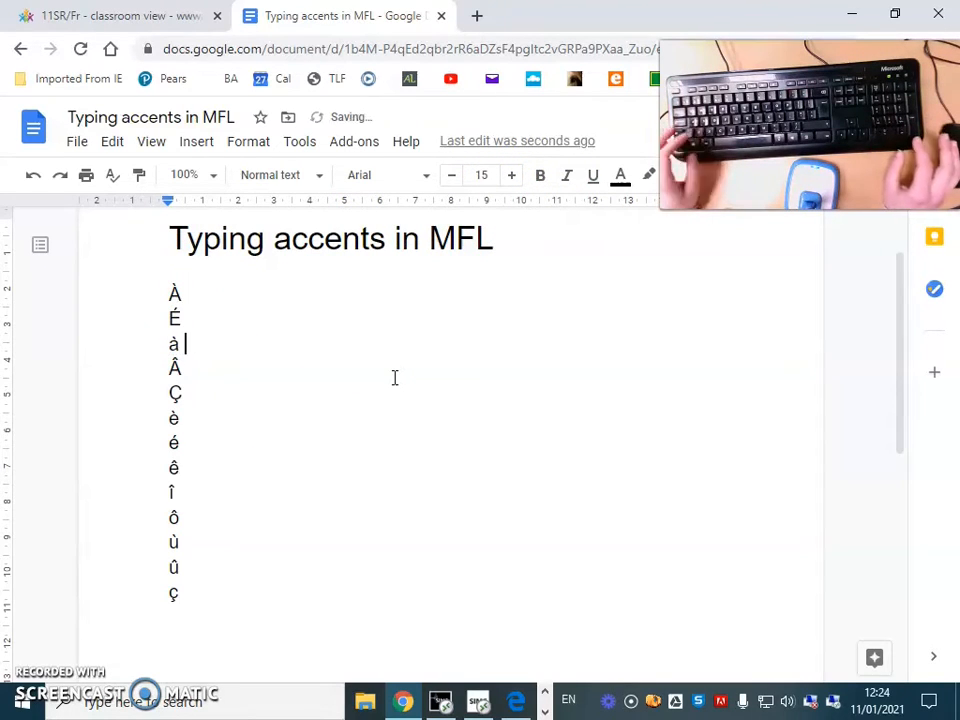